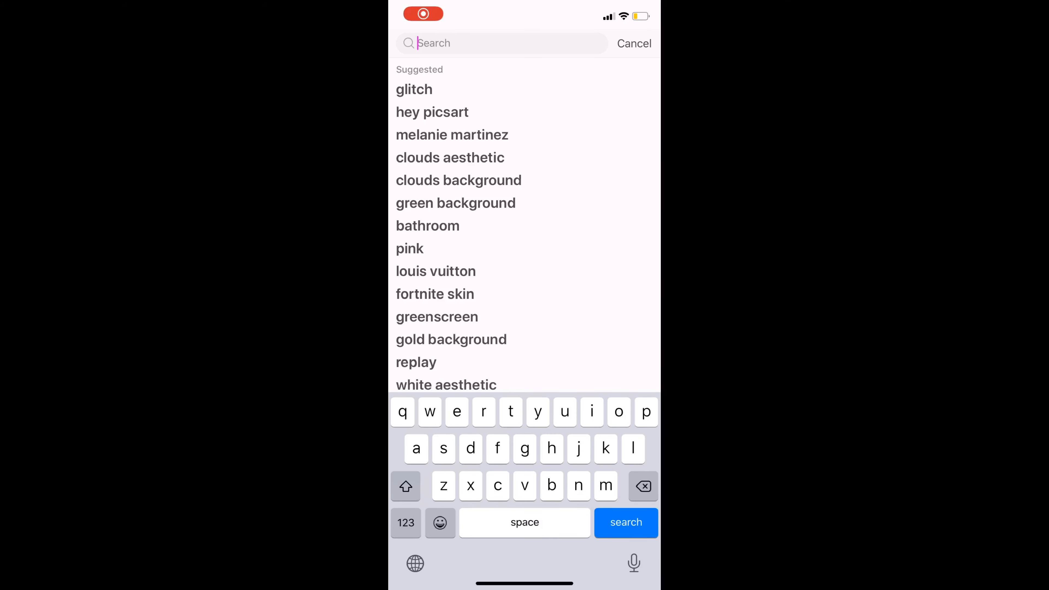
Step: Search images for 'black background', browse the results, then return to a fresh search
type("bla")
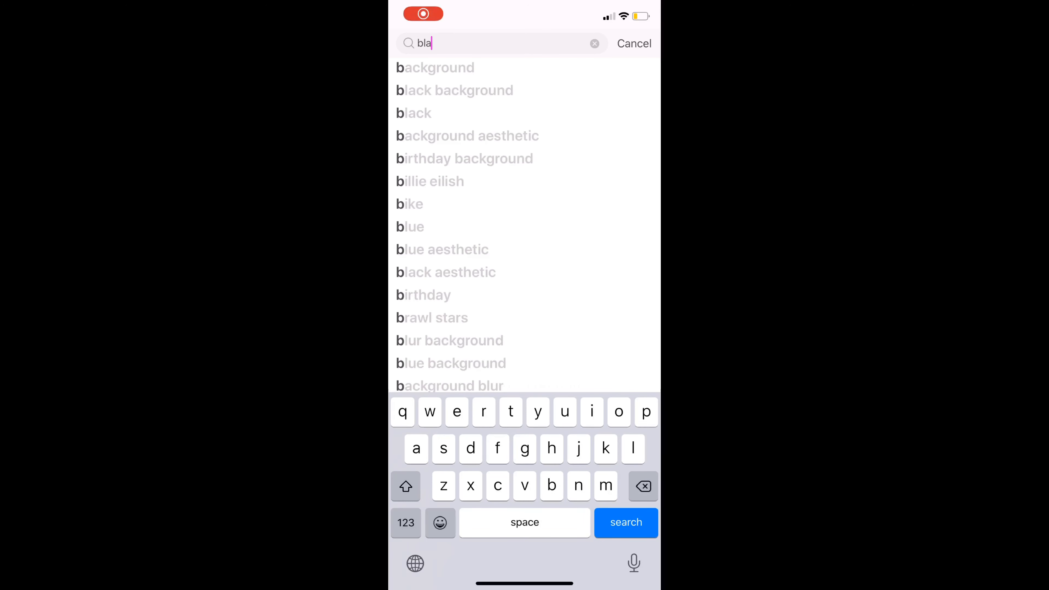
left_click(455, 90)
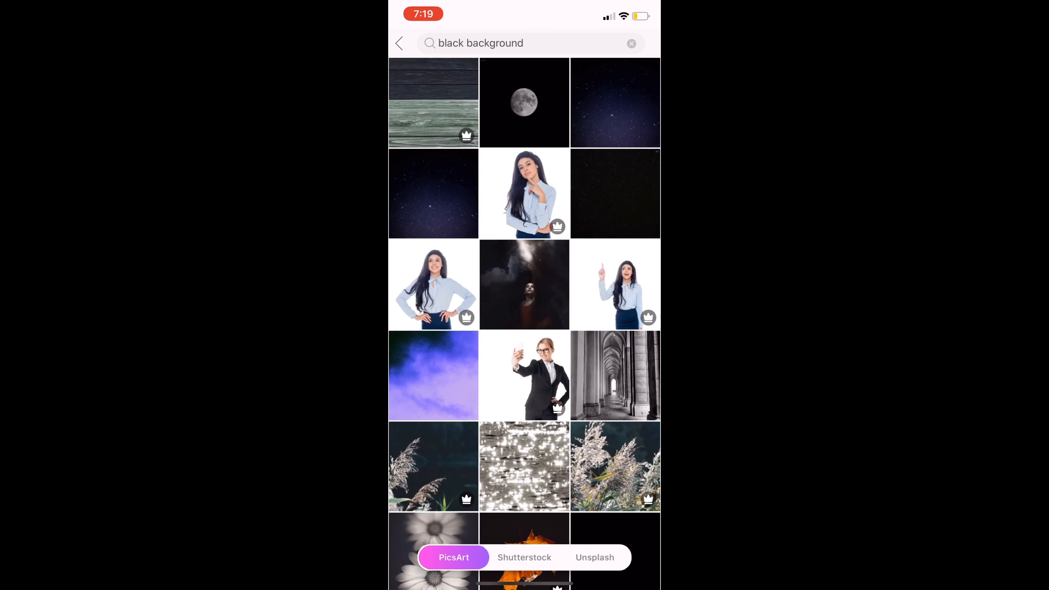
left_click(524, 285)
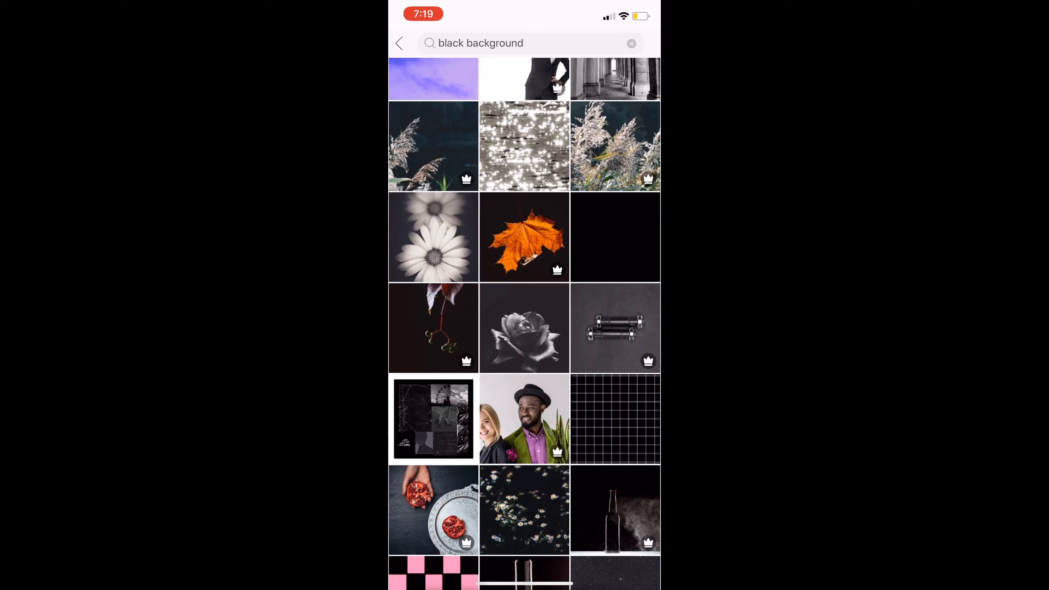
left_click(614, 236)
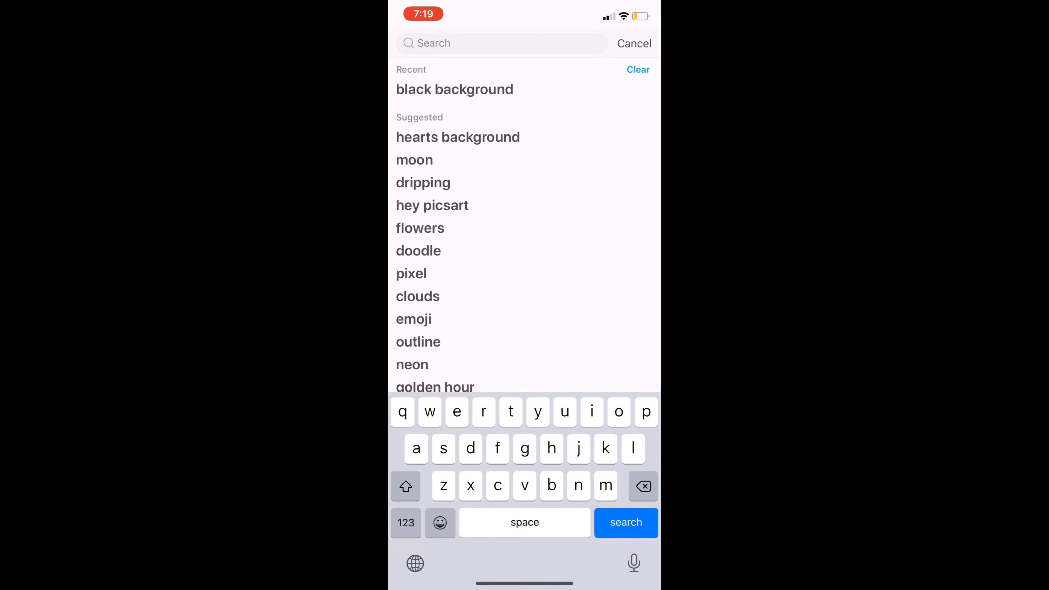
Step: Discard the misspelled 'fortnjte' query and run a sticker search for 'fortnite'
type("fortnjte")
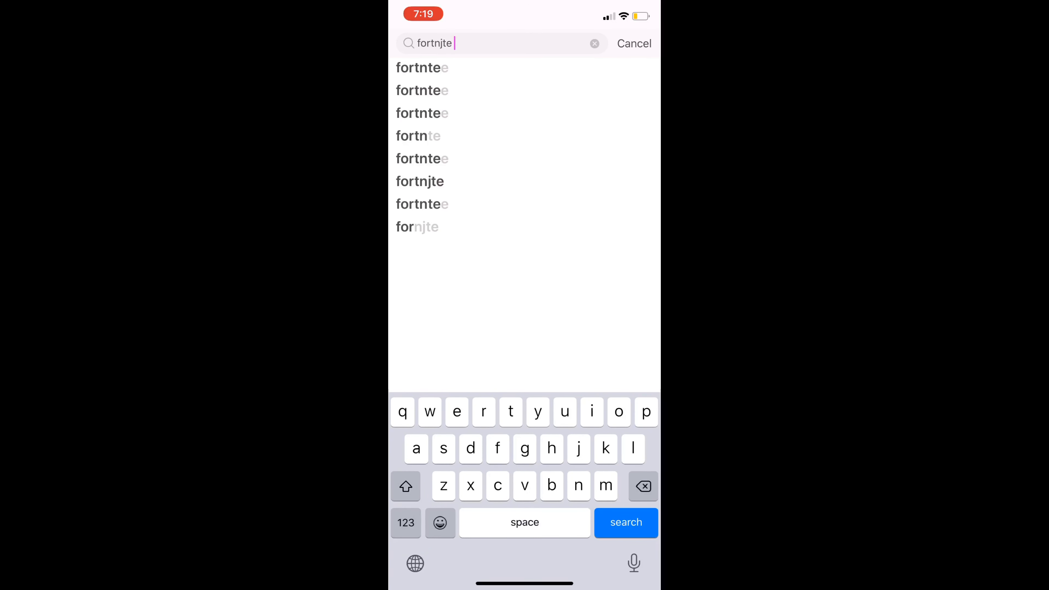
left_click(633, 43)
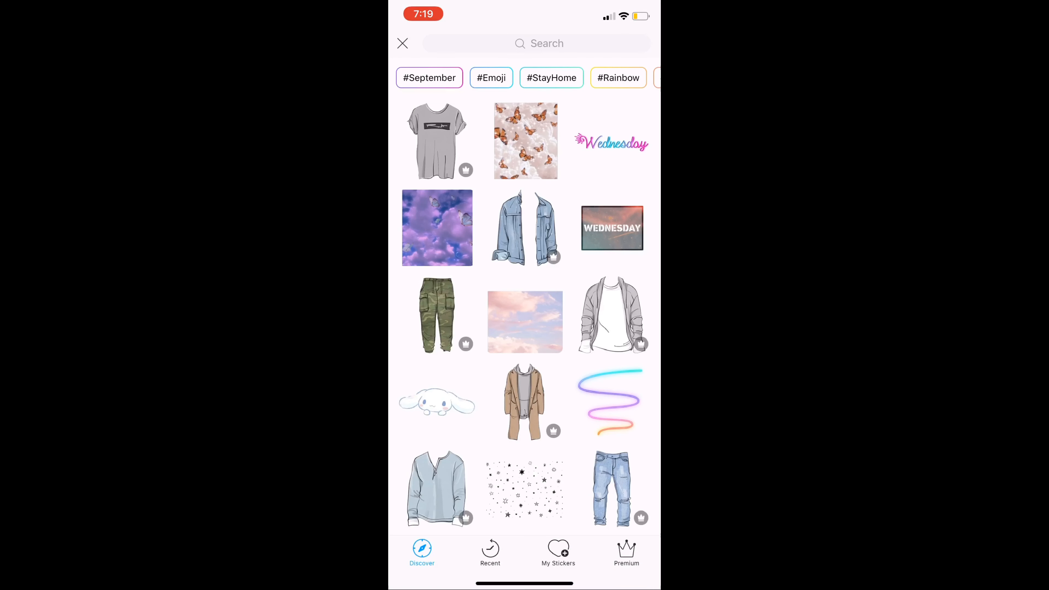
left_click(536, 43)
type("fortnite")
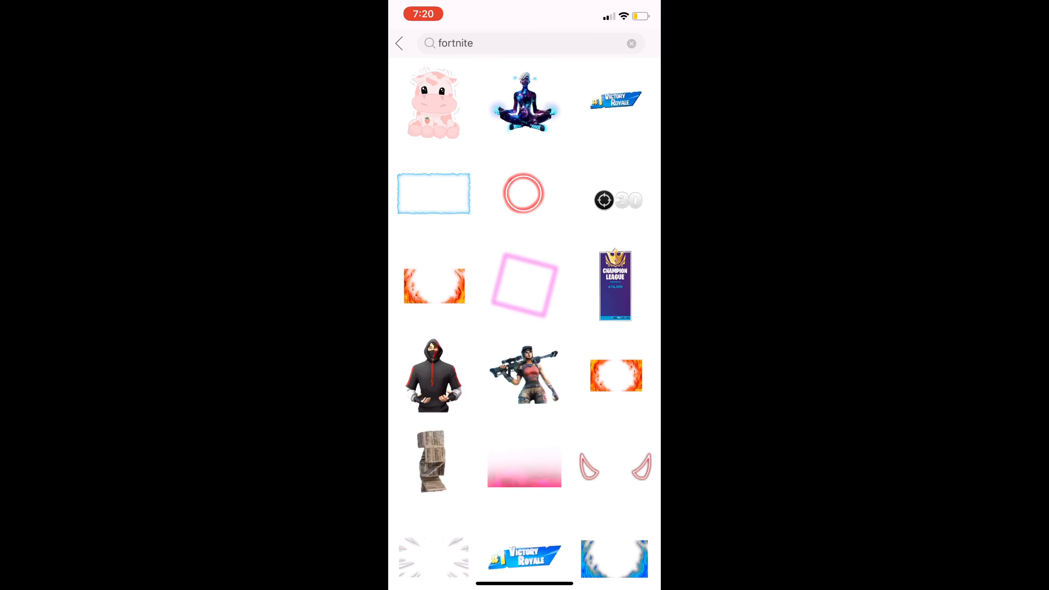
Step: Apply the blue fire frame sticker to the black canvas and return to the sticker results
left_click(433, 194)
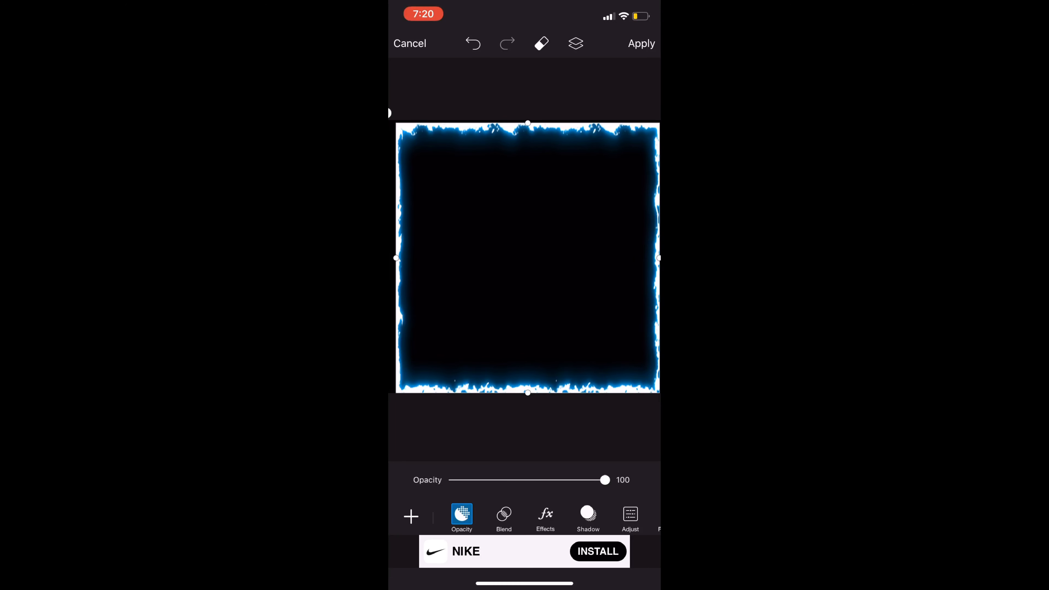
left_click(411, 516)
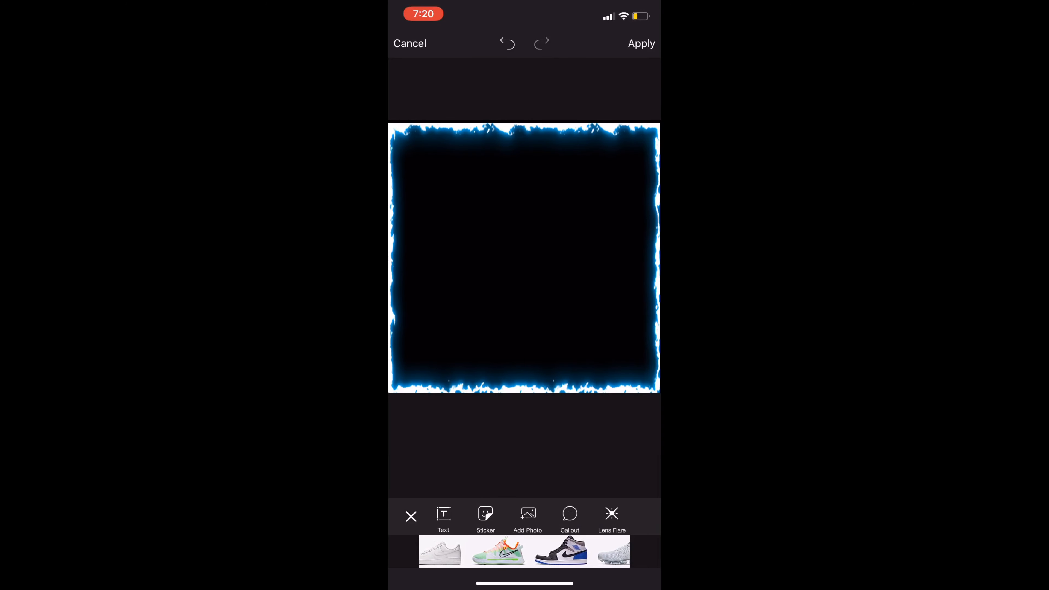
left_click(485, 513)
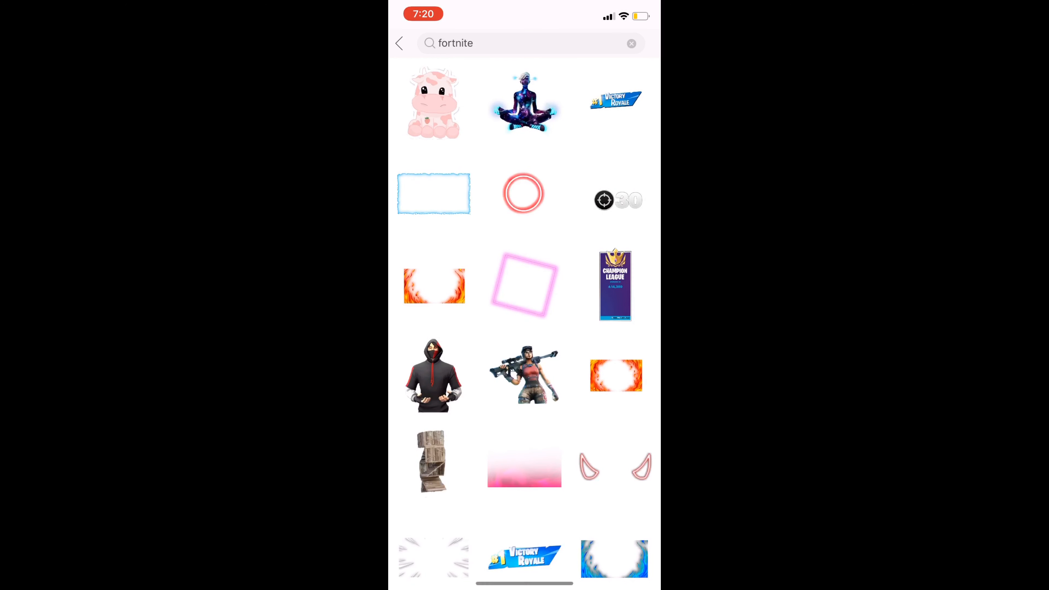
scroll("down", 3)
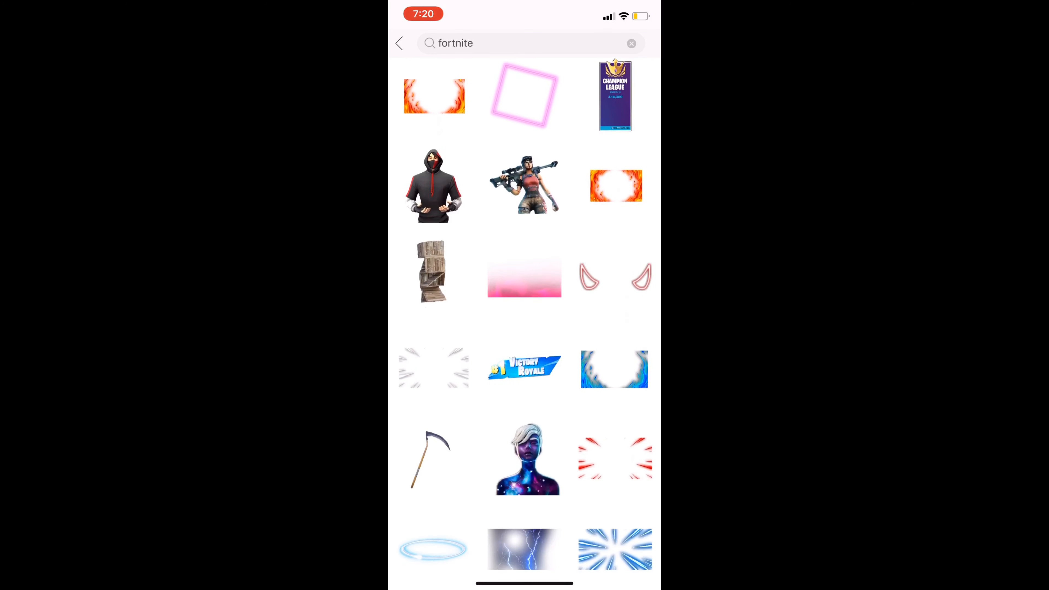
scroll("down", 3)
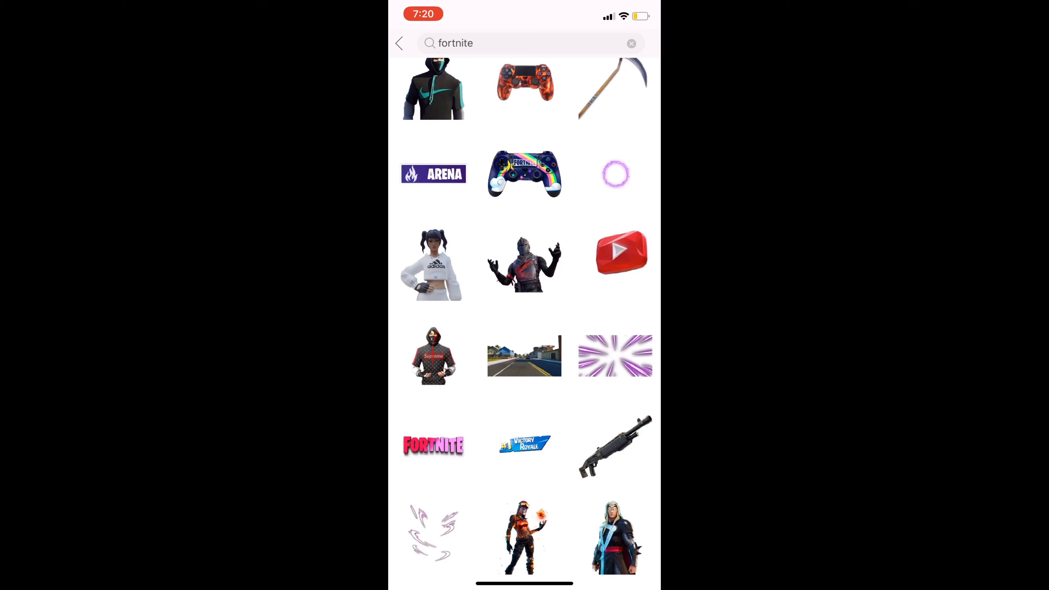
scroll("down", 3)
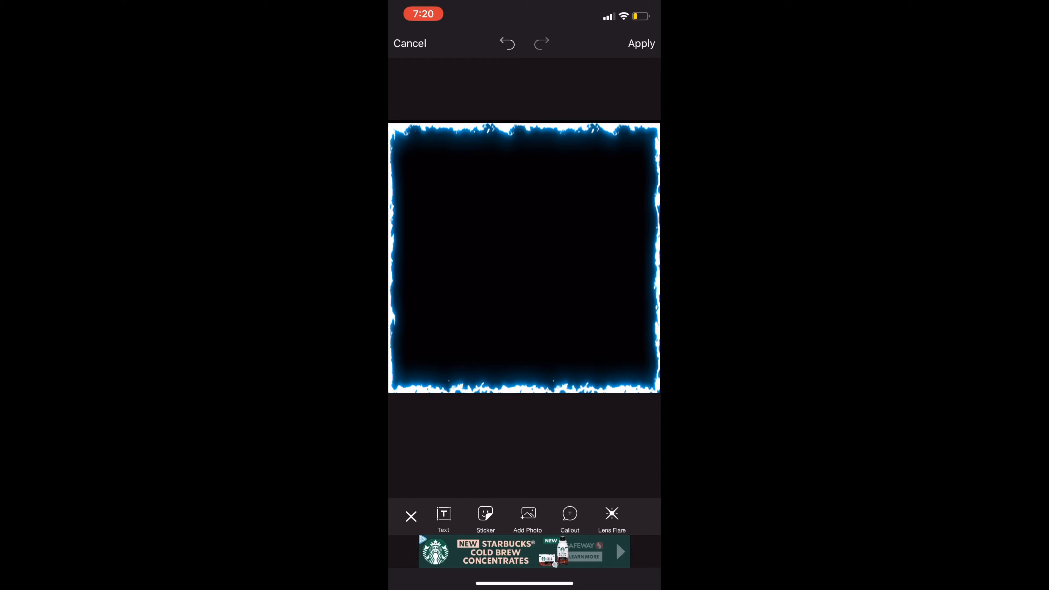
left_click(485, 516)
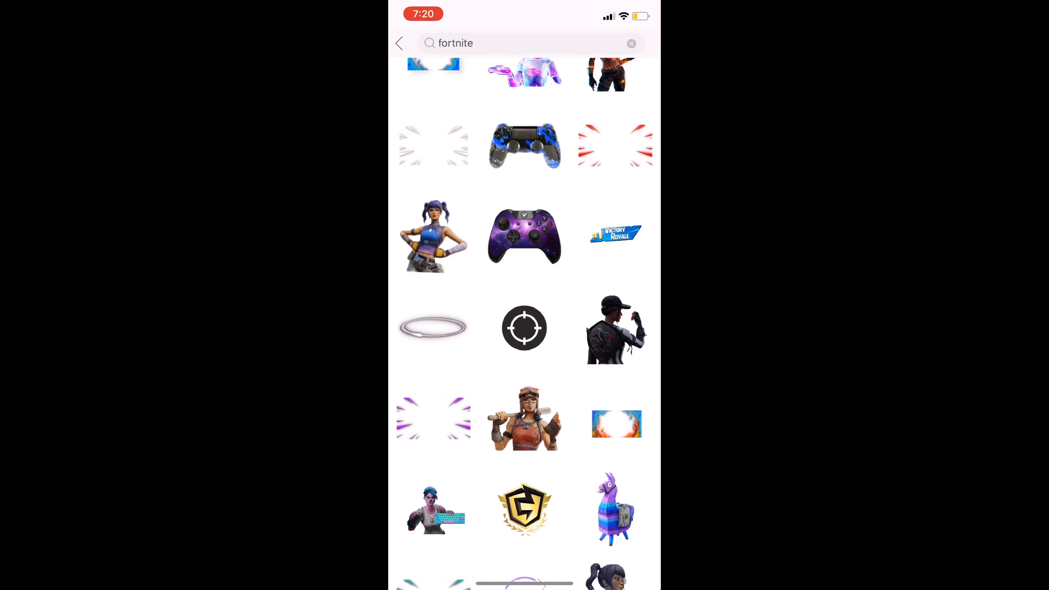
Step: Scroll the fortnite sticker results to the pink-haired pickaxe skin and place it bottom-right
scroll("down", 3)
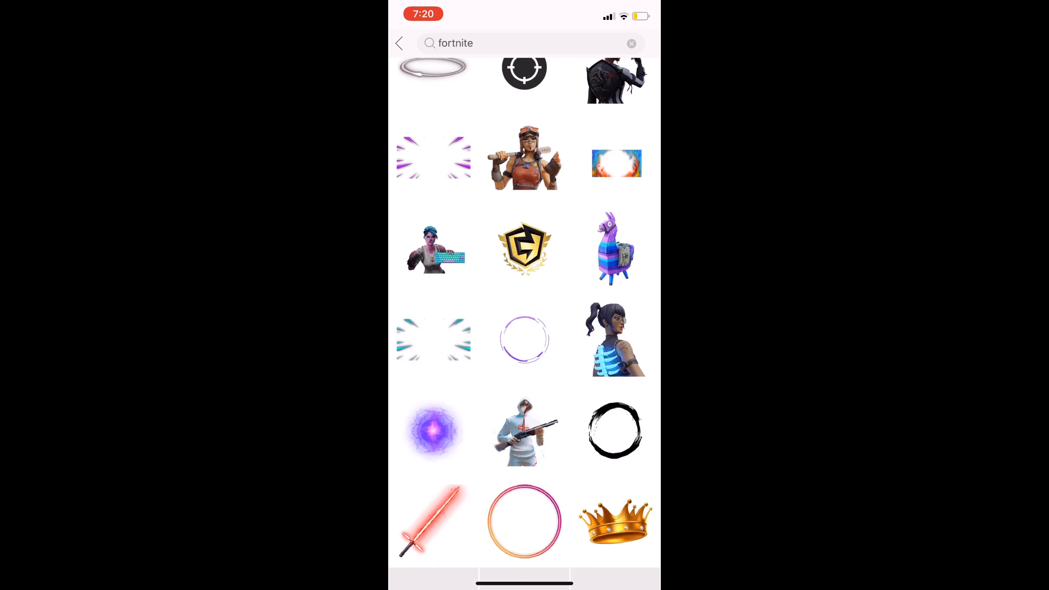
scroll("down", 3)
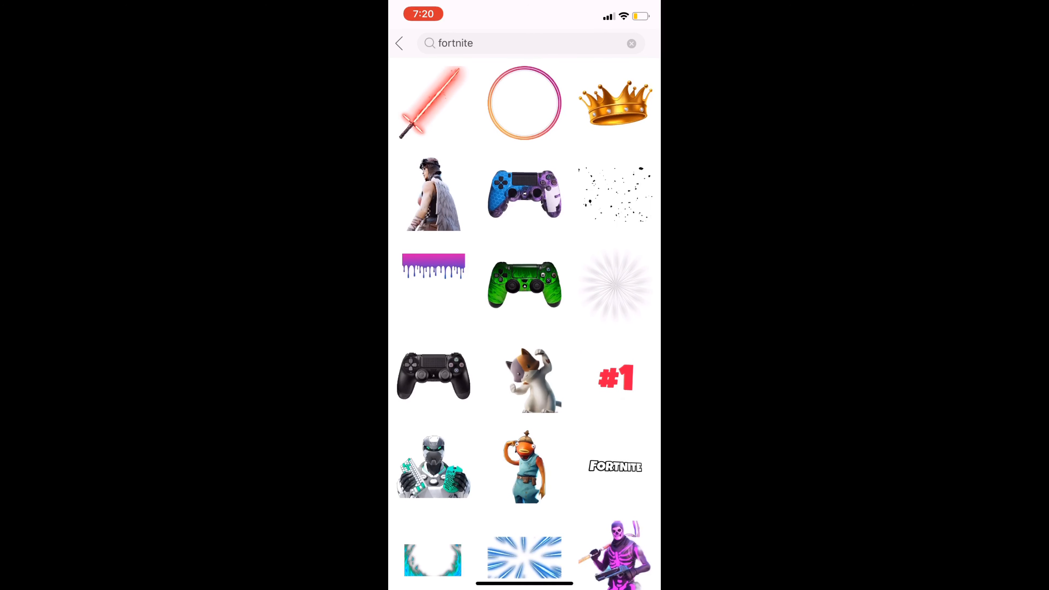
scroll("down", 3)
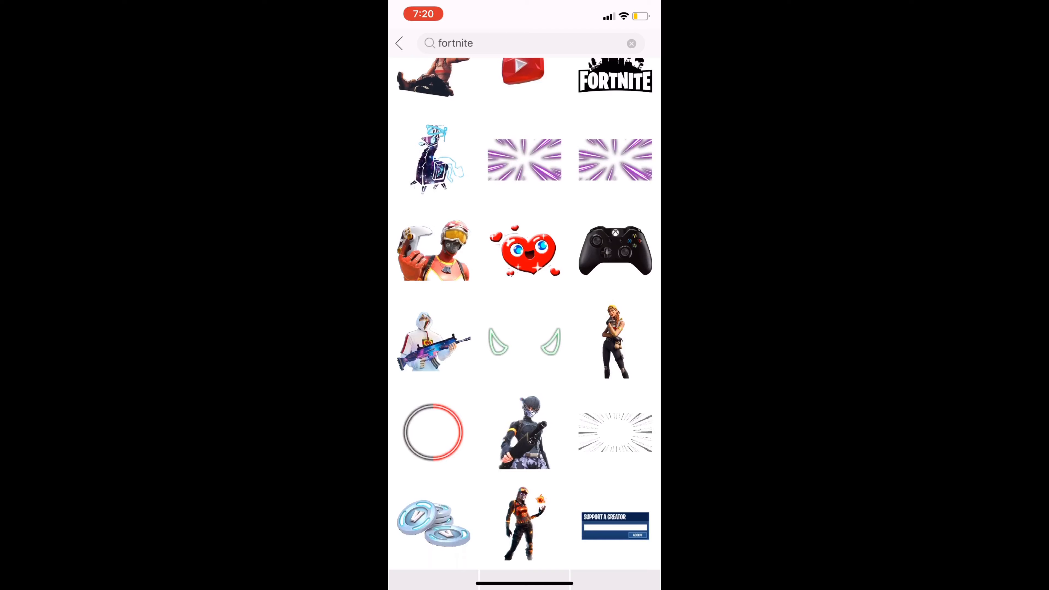
scroll("down", 3)
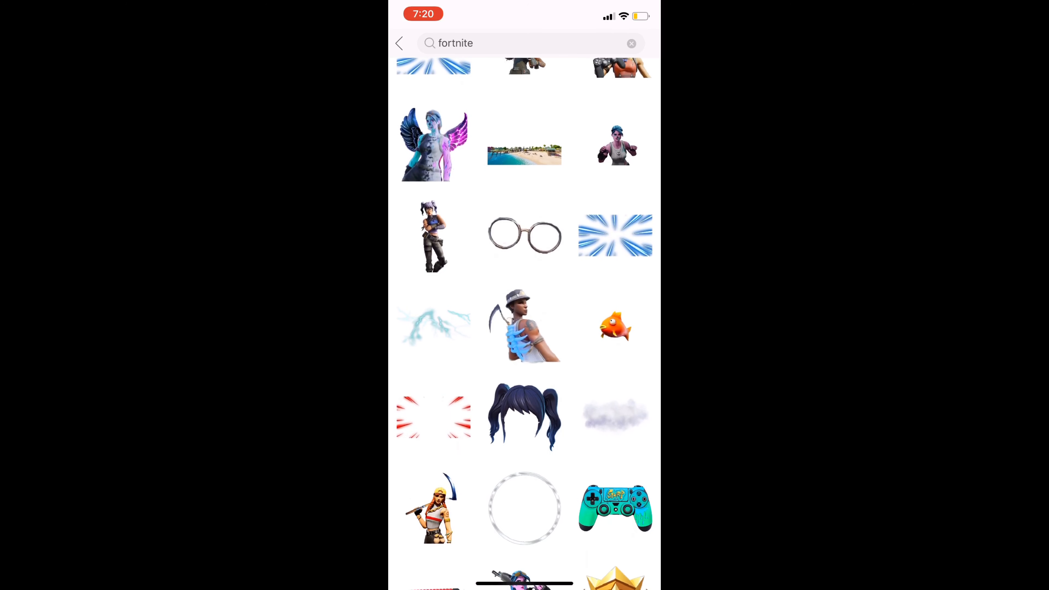
scroll("down", 3)
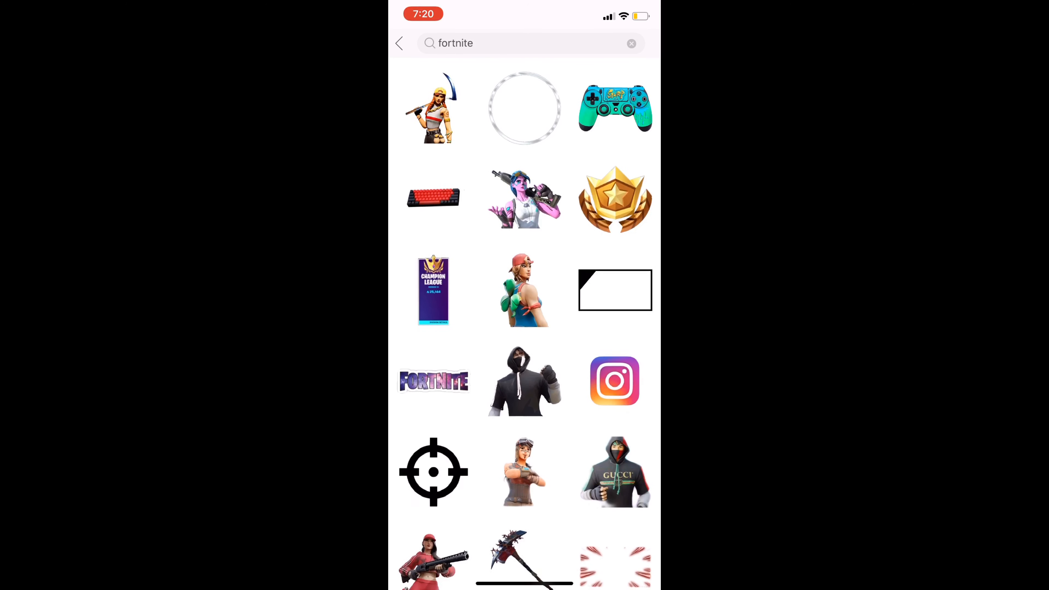
scroll("down", 3)
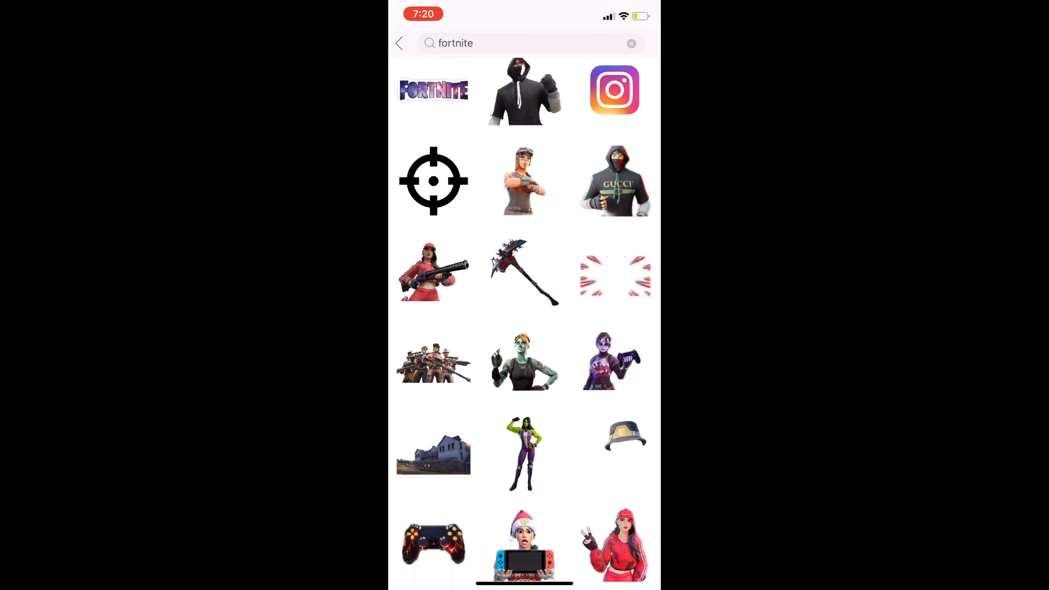
scroll("down", 3)
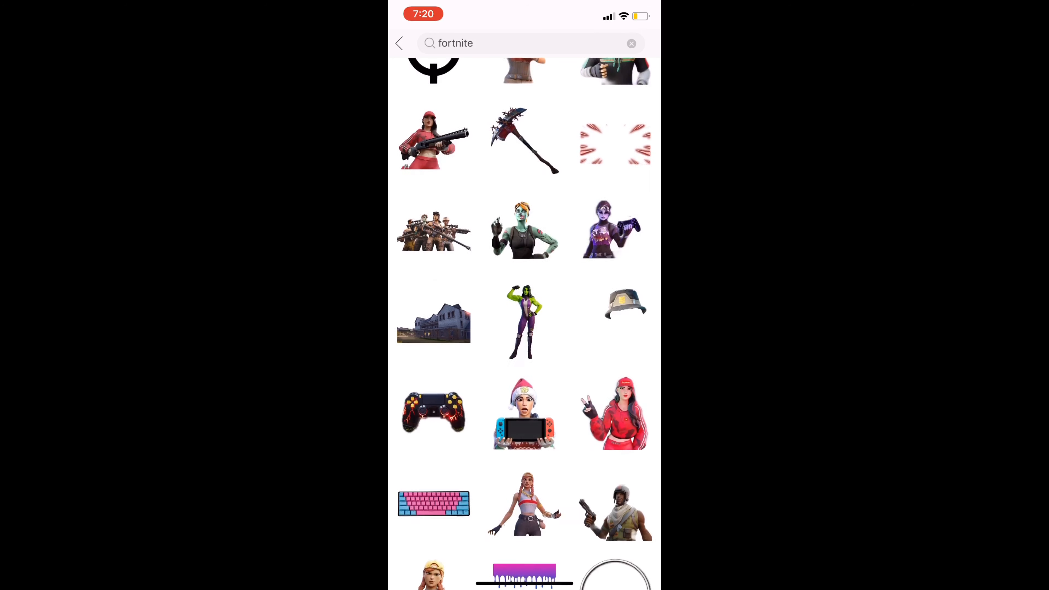
scroll("down", 3)
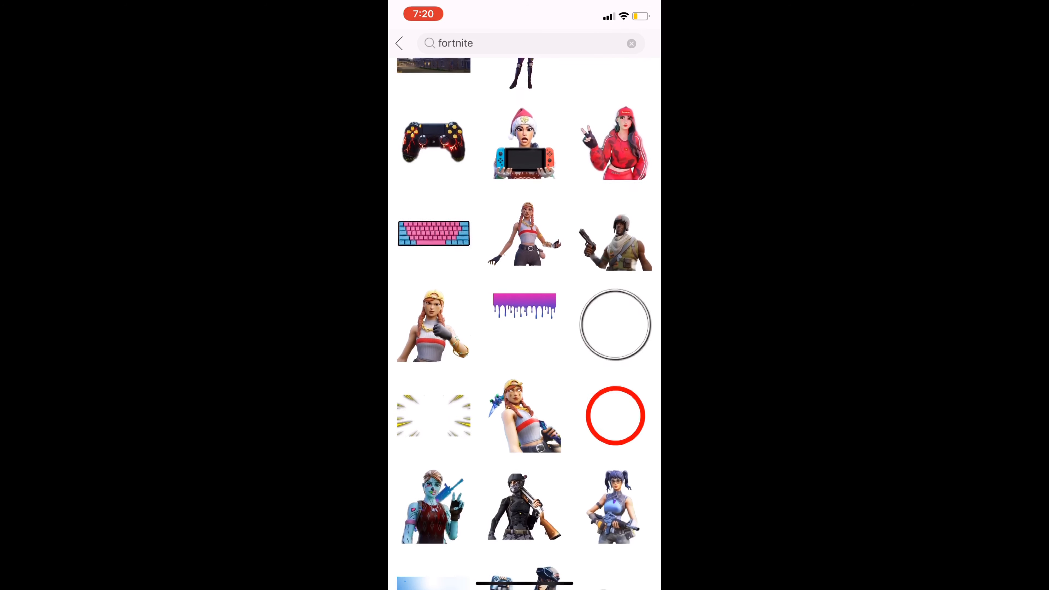
scroll("down", 3)
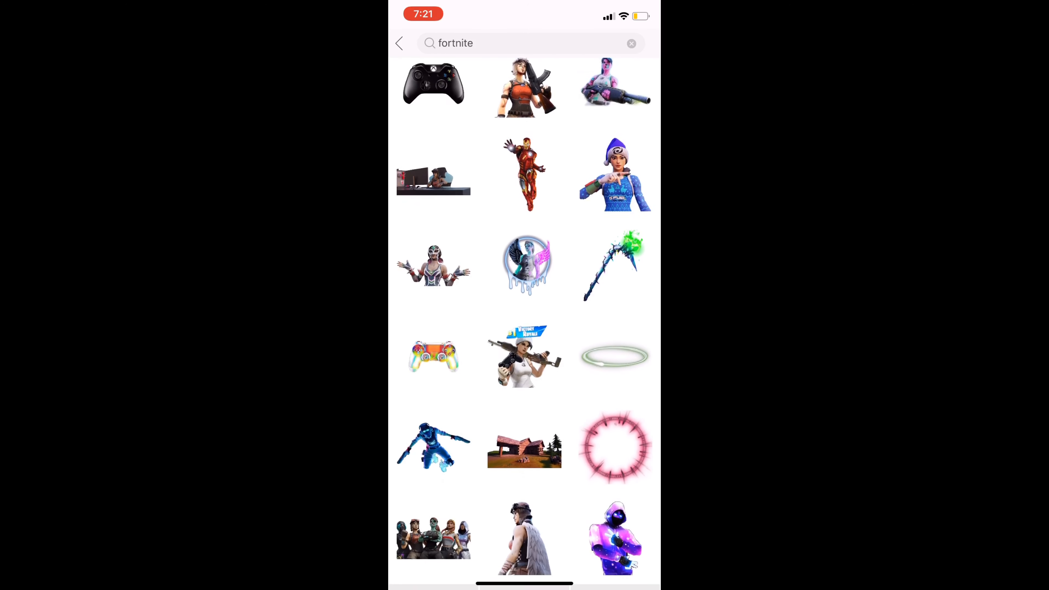
scroll("down", 3)
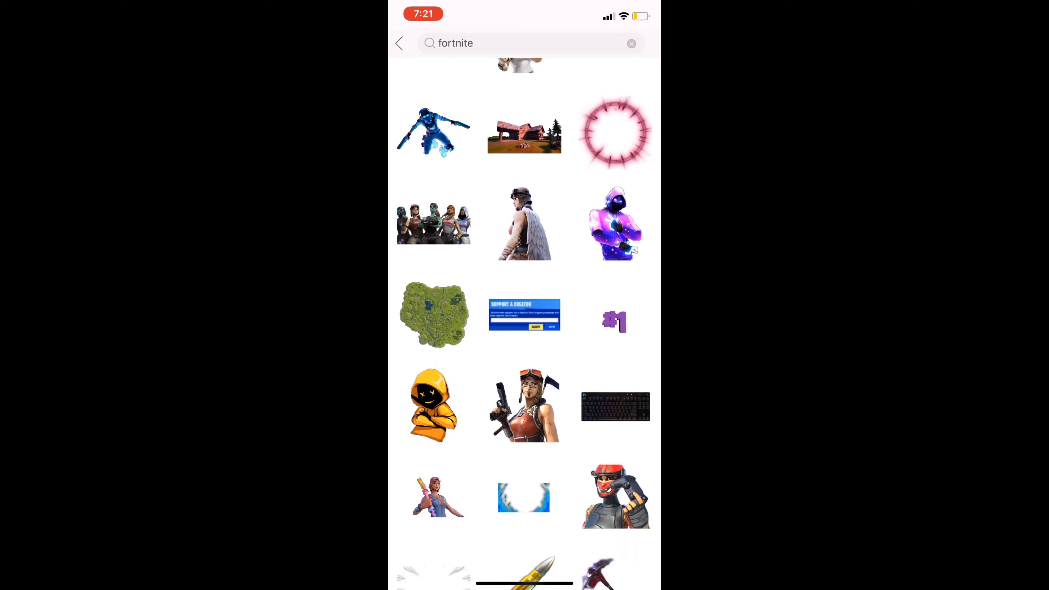
scroll("down", 3)
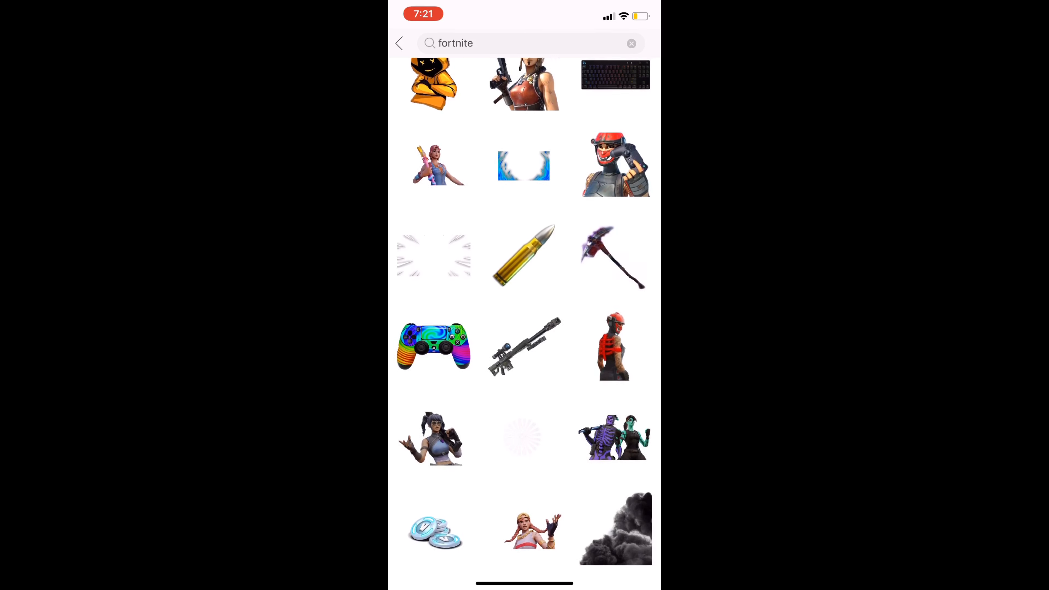
scroll("down", 3)
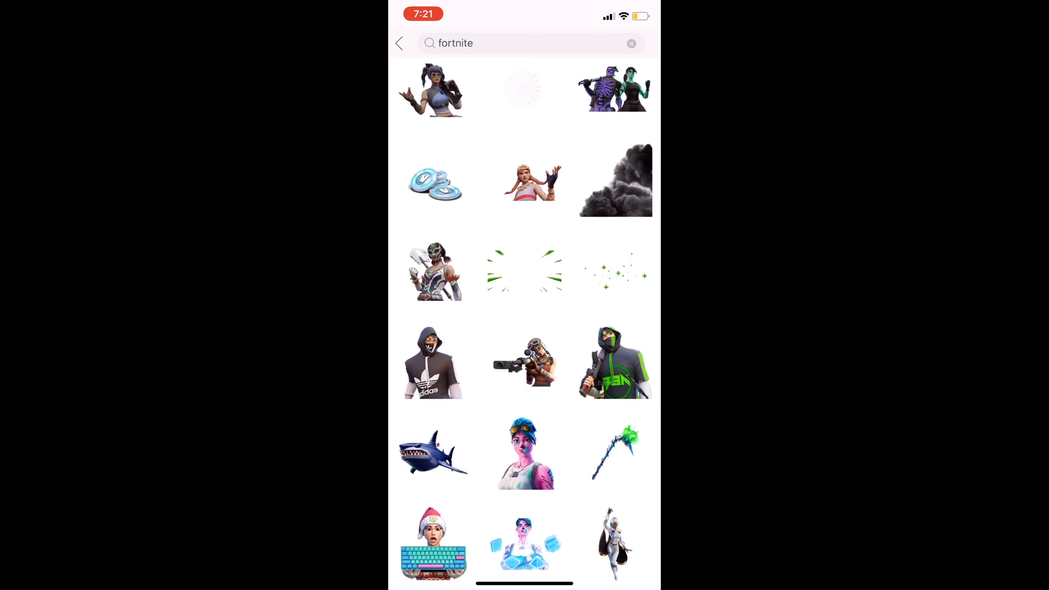
scroll("down", 3)
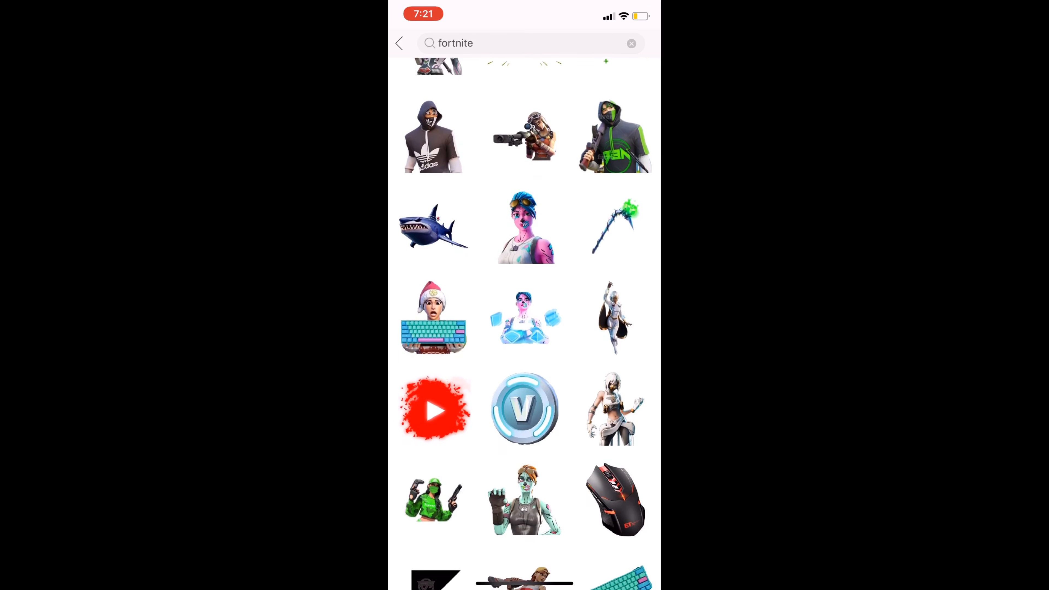
scroll("down", 3)
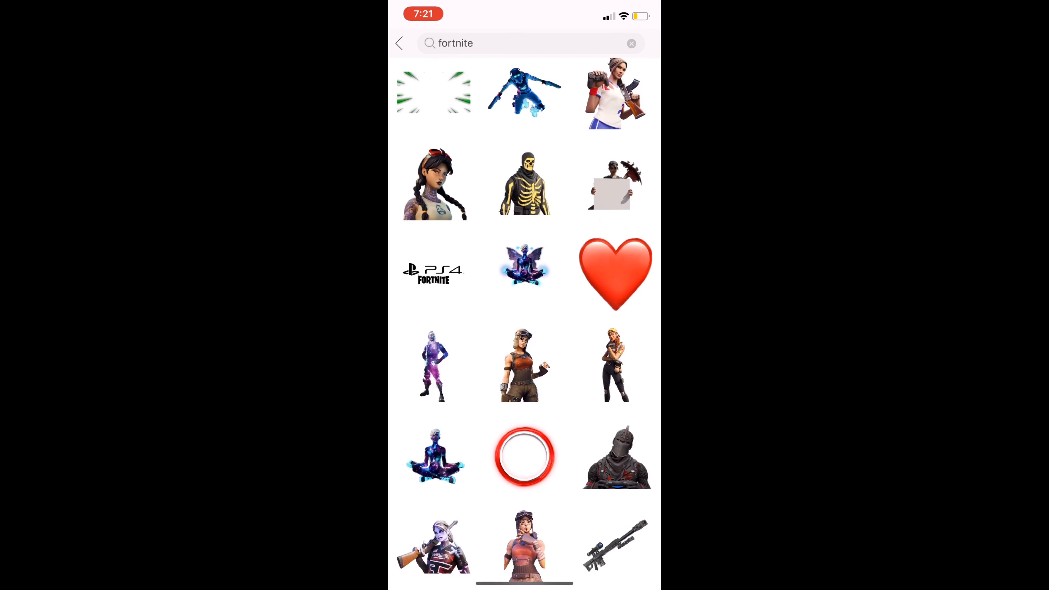
scroll("down", 3)
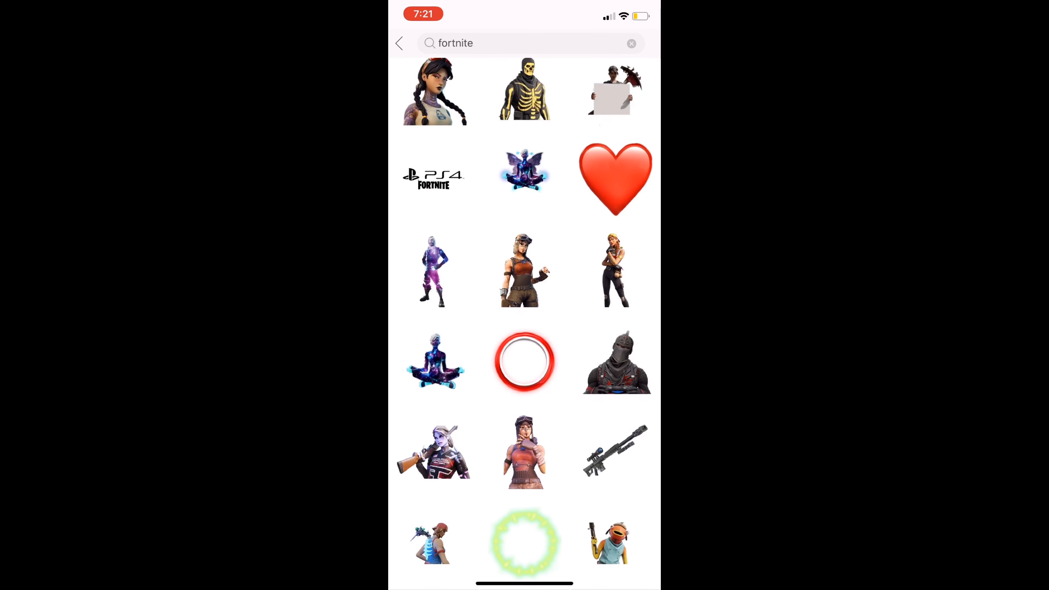
scroll("down", 3)
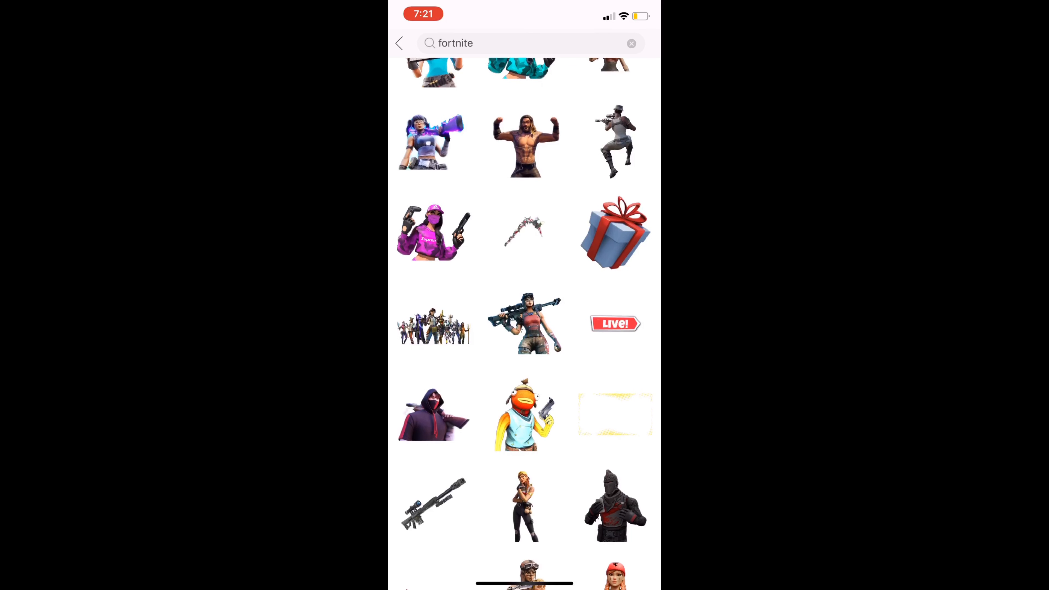
scroll("down", 3)
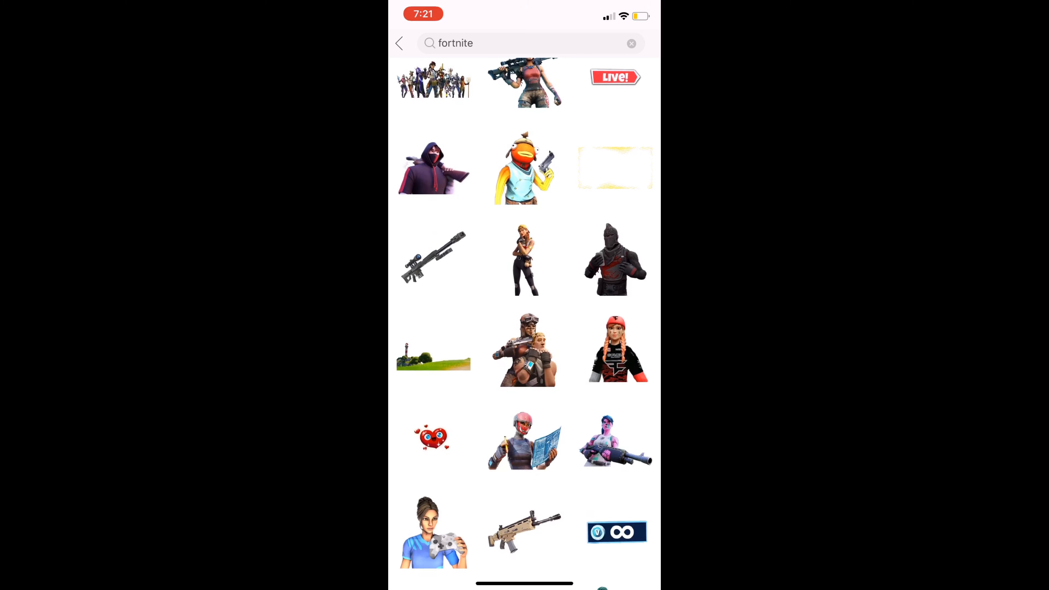
scroll("down", 3)
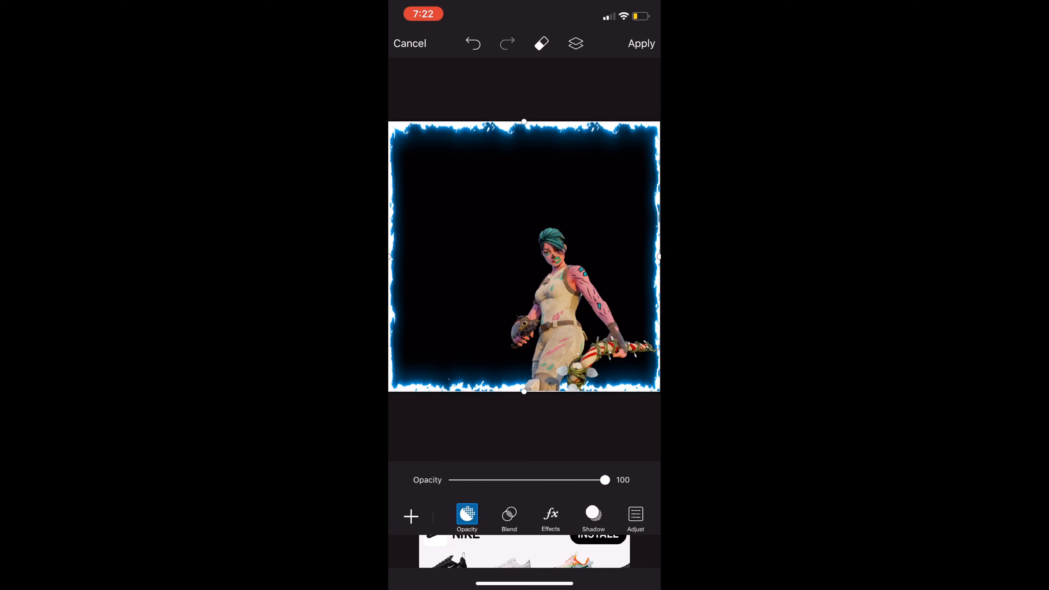
Step: Leave the skin sticker at 100 opacity, apply it, and begin a new sticker search
left_click_drag(604, 480, 557, 480)
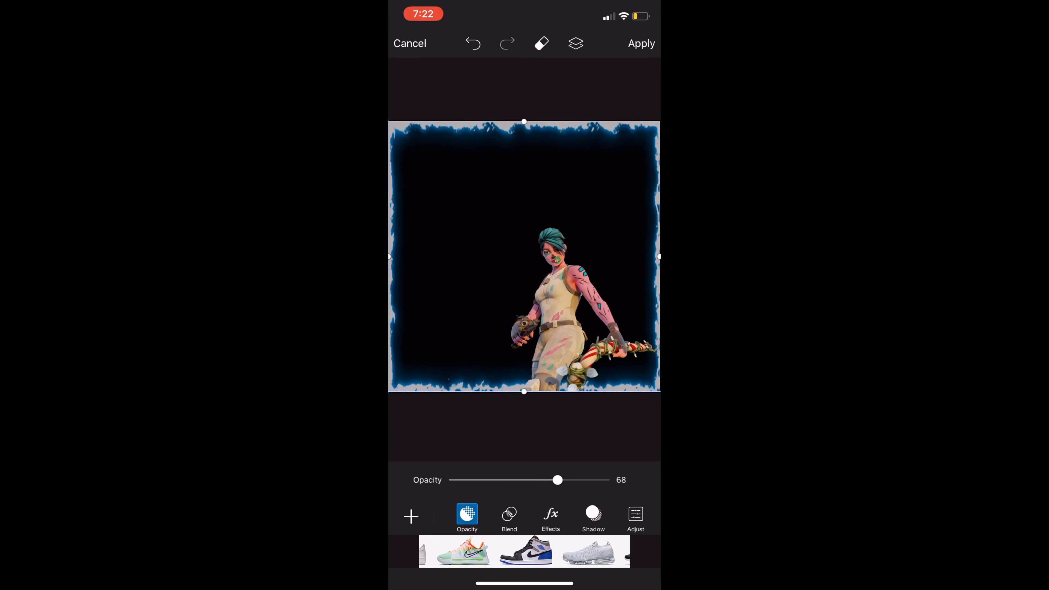
left_click_drag(557, 480, 606, 480)
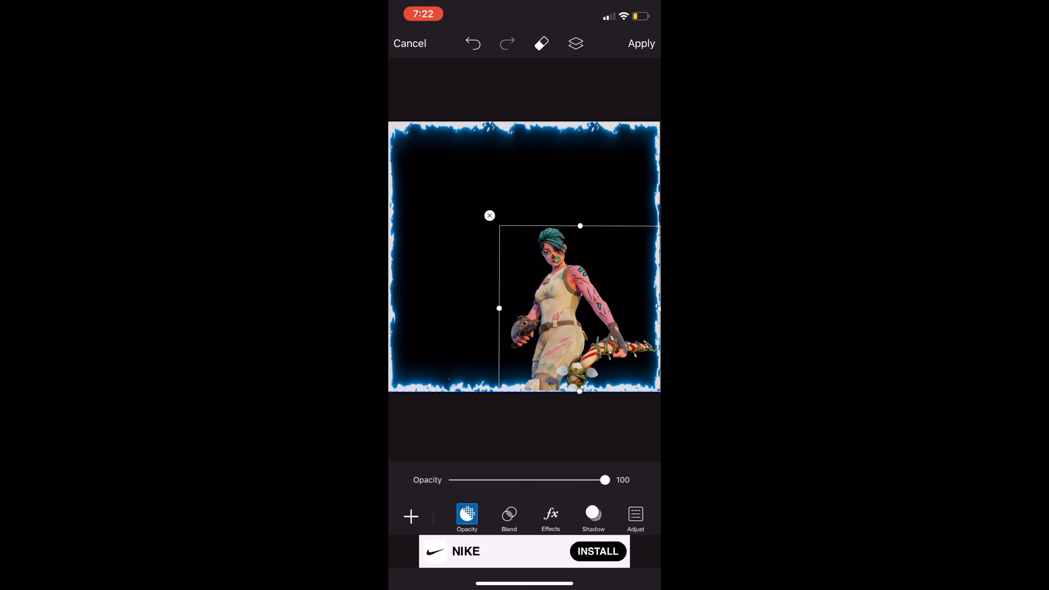
left_click_drag(605, 480, 591, 480)
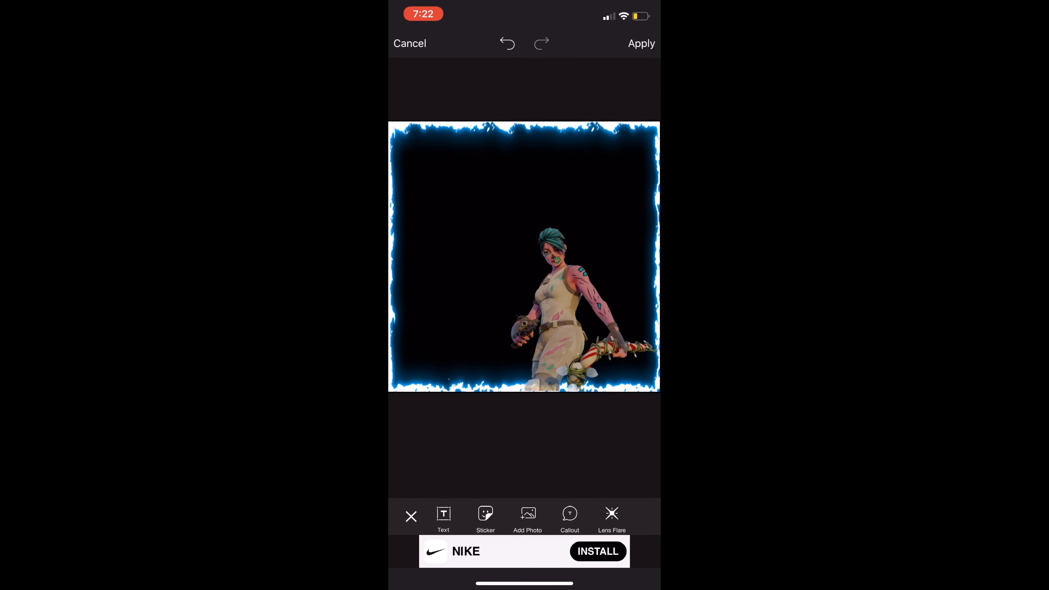
left_click(485, 518)
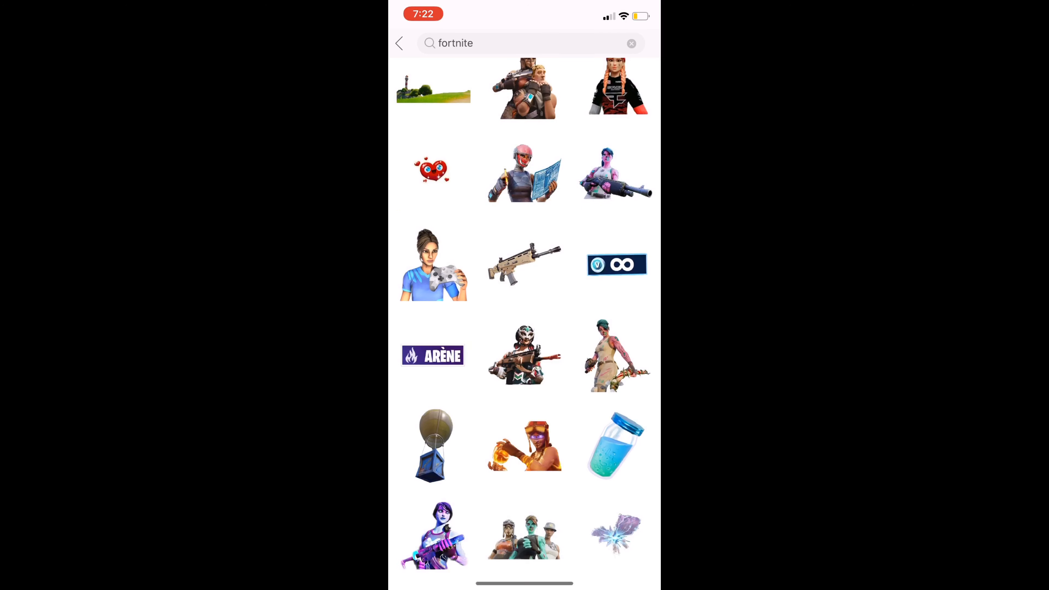
left_click(522, 43)
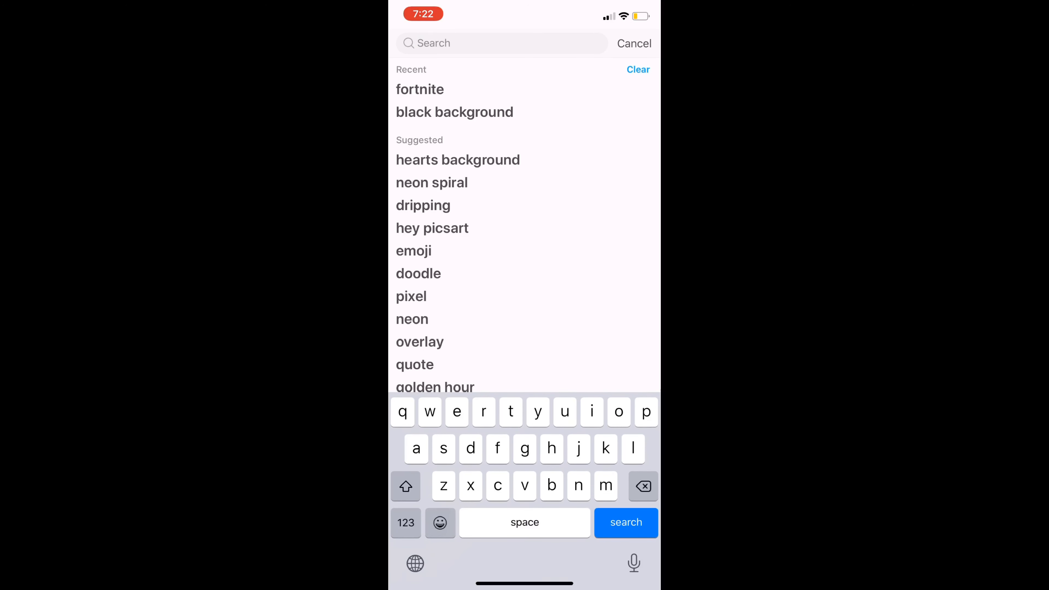
Step: Search stickers for 'youtuber logo' and browse through the results
type("youtube")
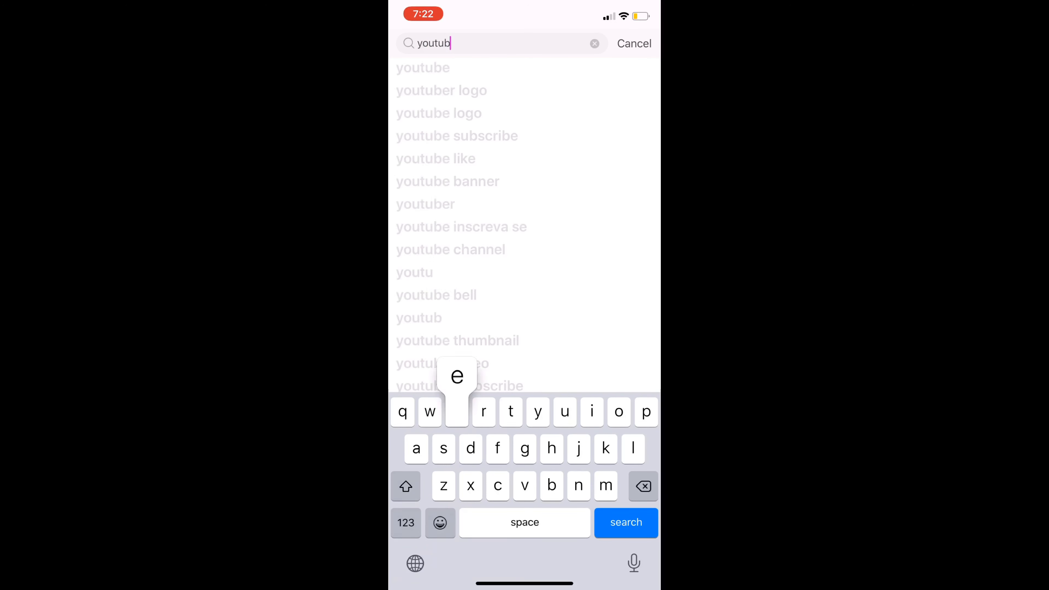
left_click(441, 90)
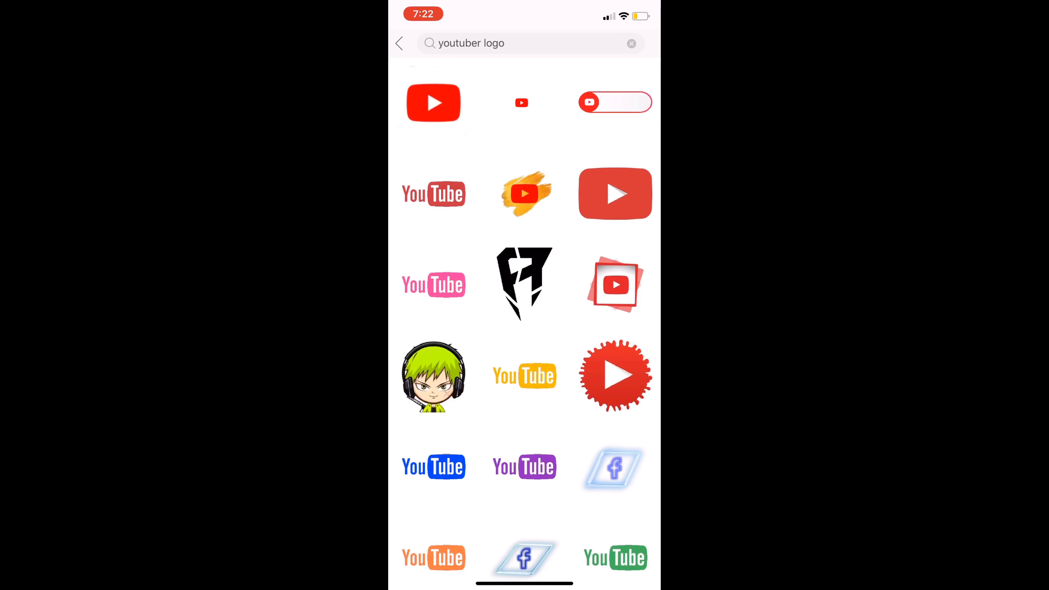
scroll("down", 3)
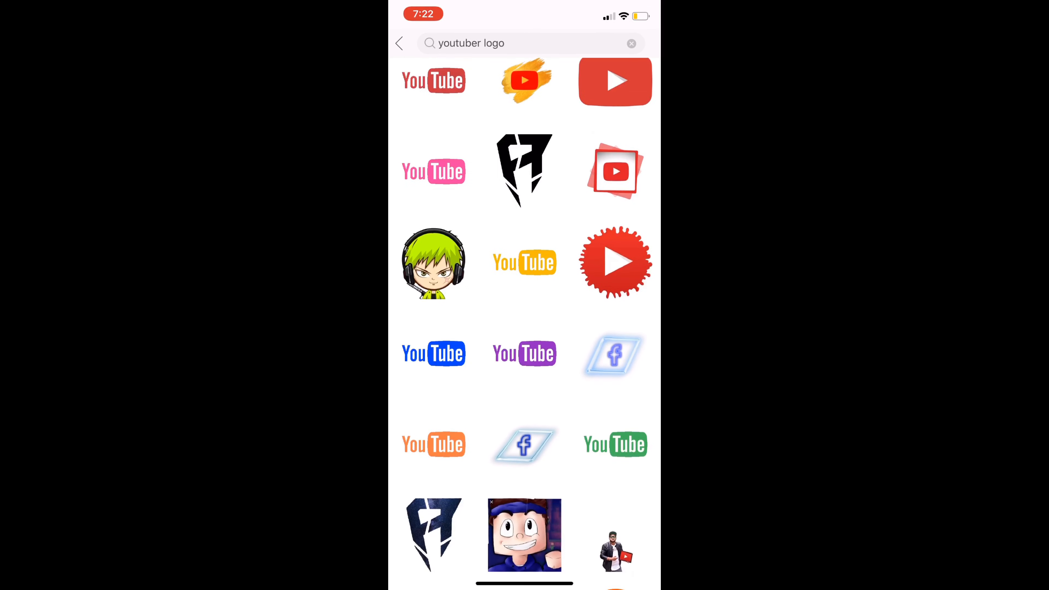
scroll("down", 3)
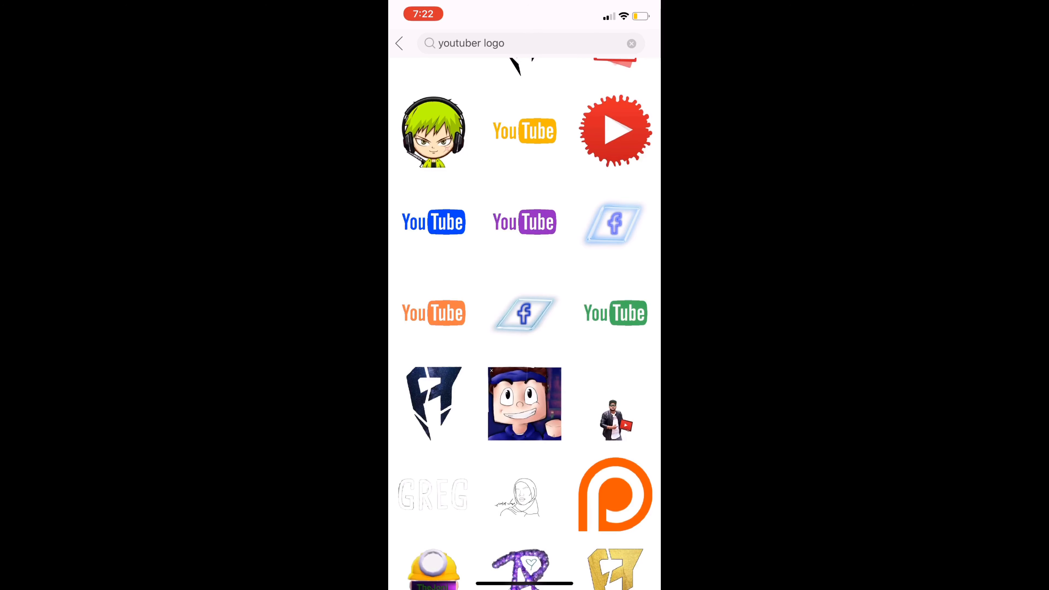
scroll("down", 3)
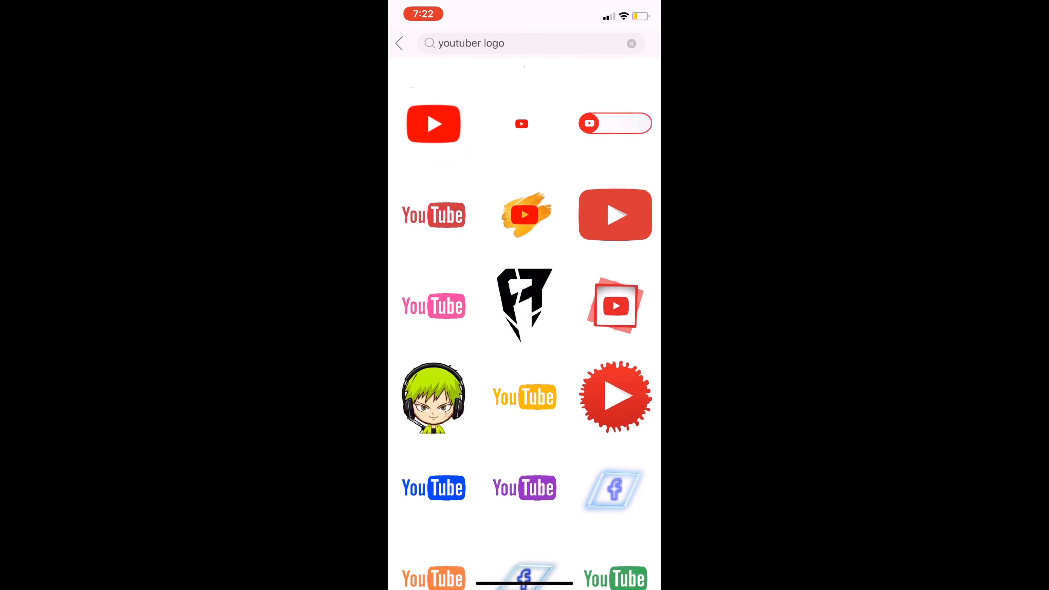
scroll("down", 3)
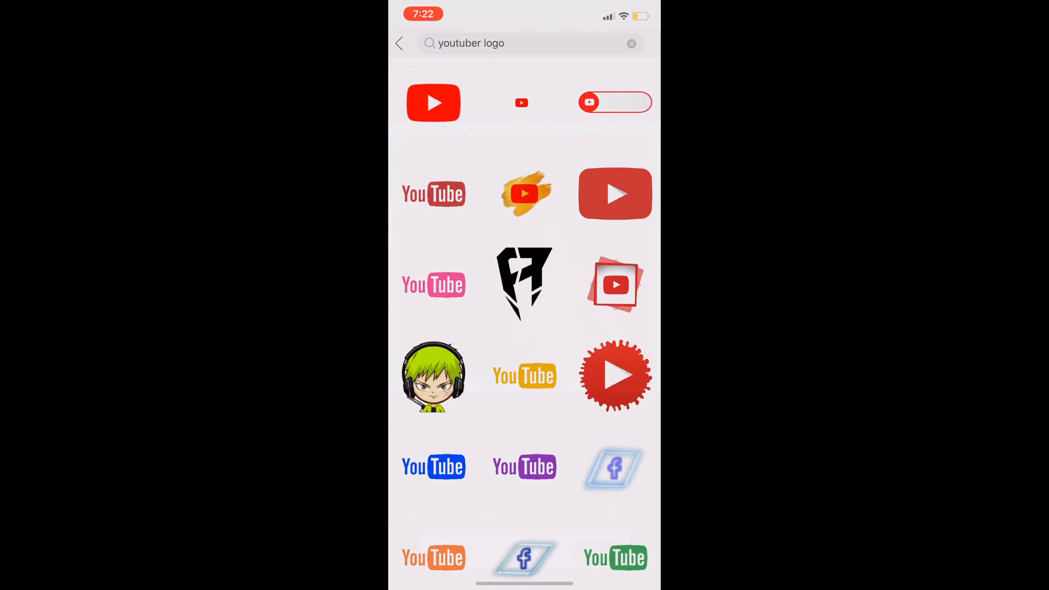
scroll("down", 3)
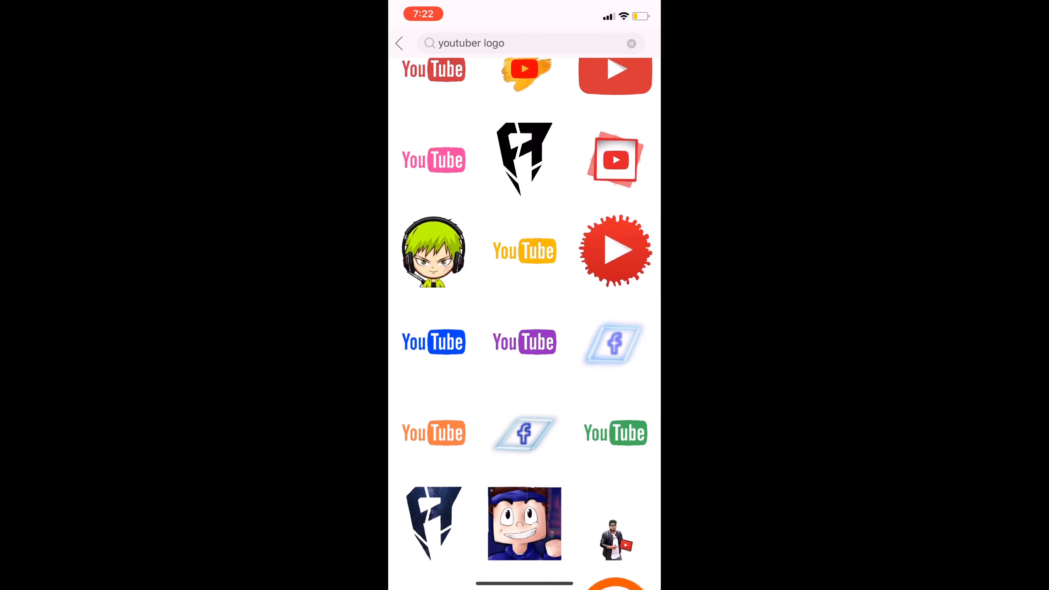
scroll("down", 3)
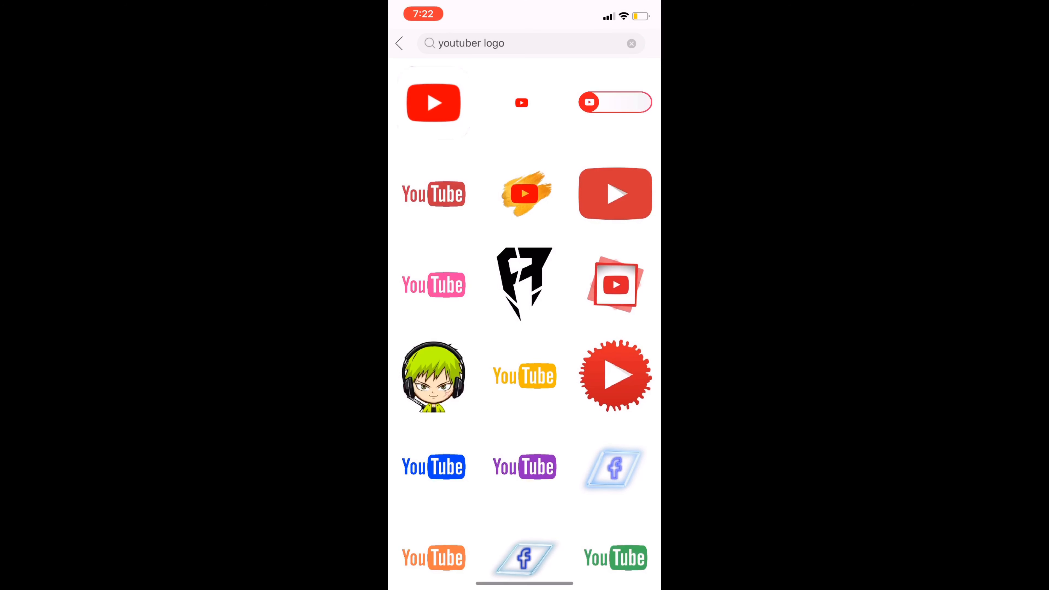
Step: Run a new sticker search for 'like'
left_click(433, 103)
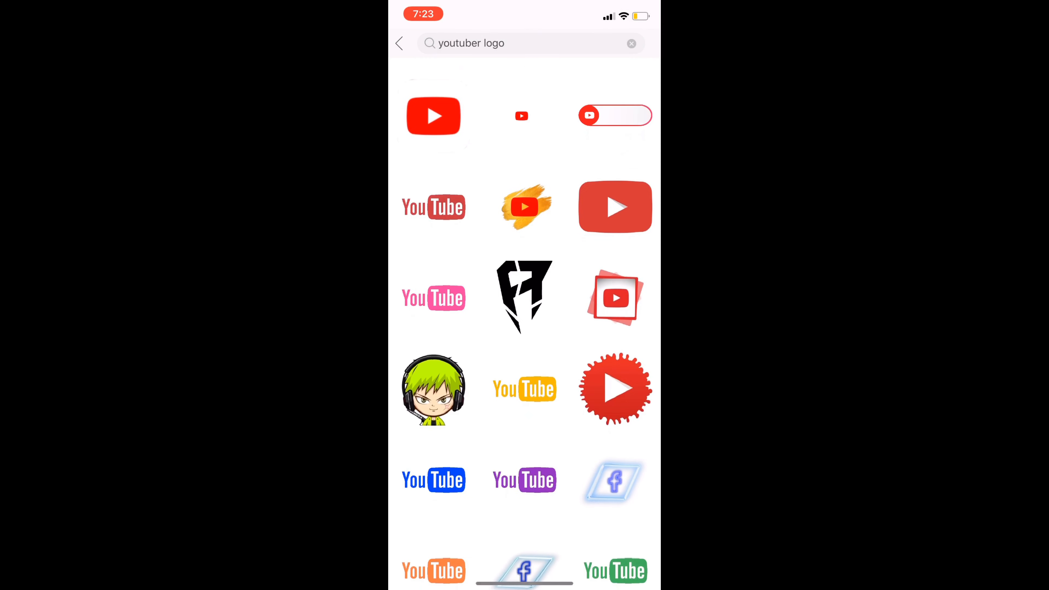
type("like")
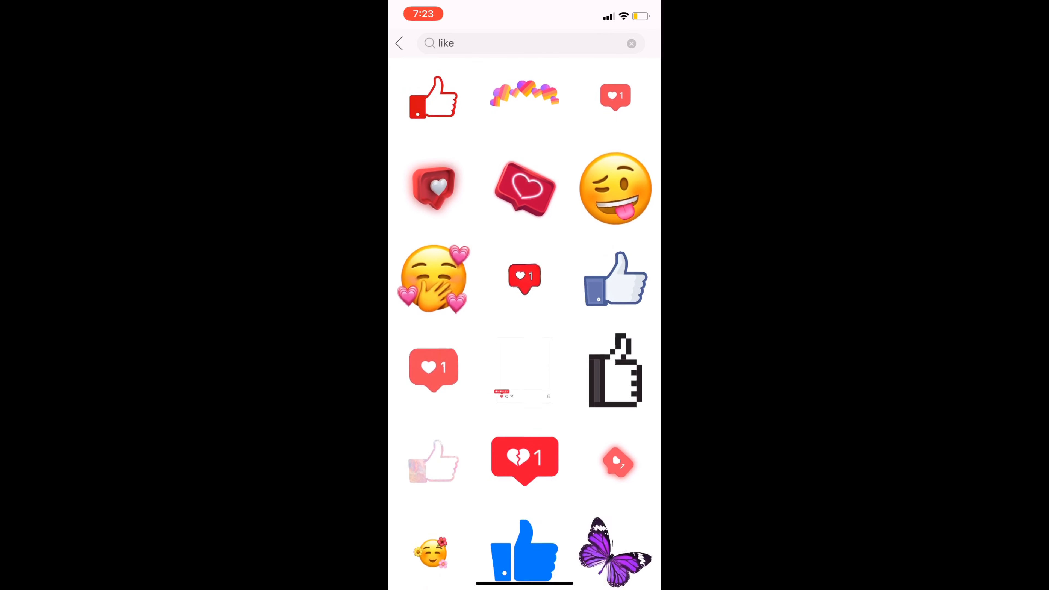
Step: Scroll the 'like' results and add the Subscribe / Like Comment Share sticker to the canvas
scroll("down", 3)
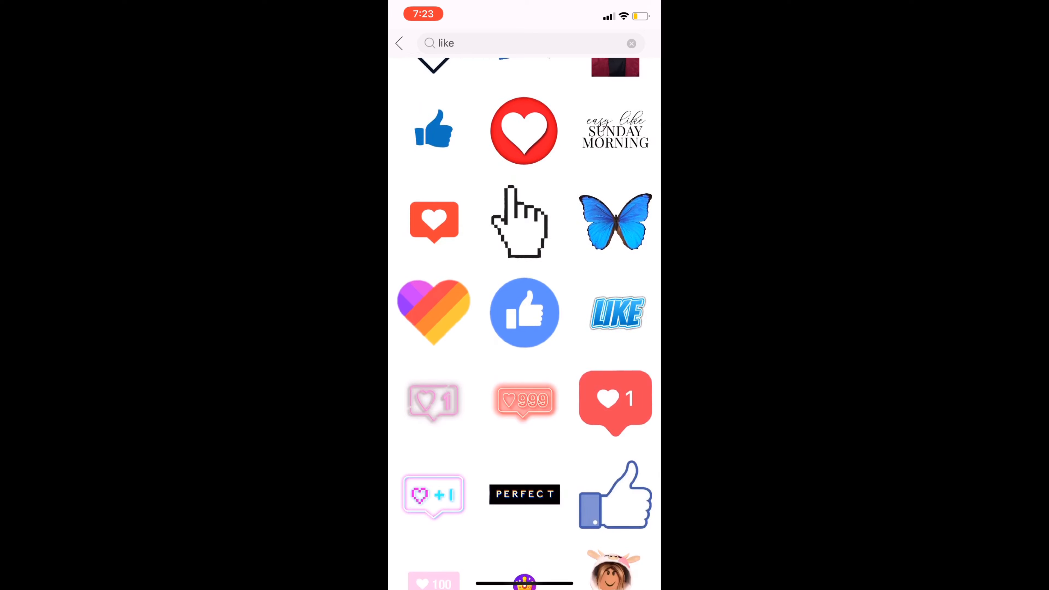
scroll("down", 3)
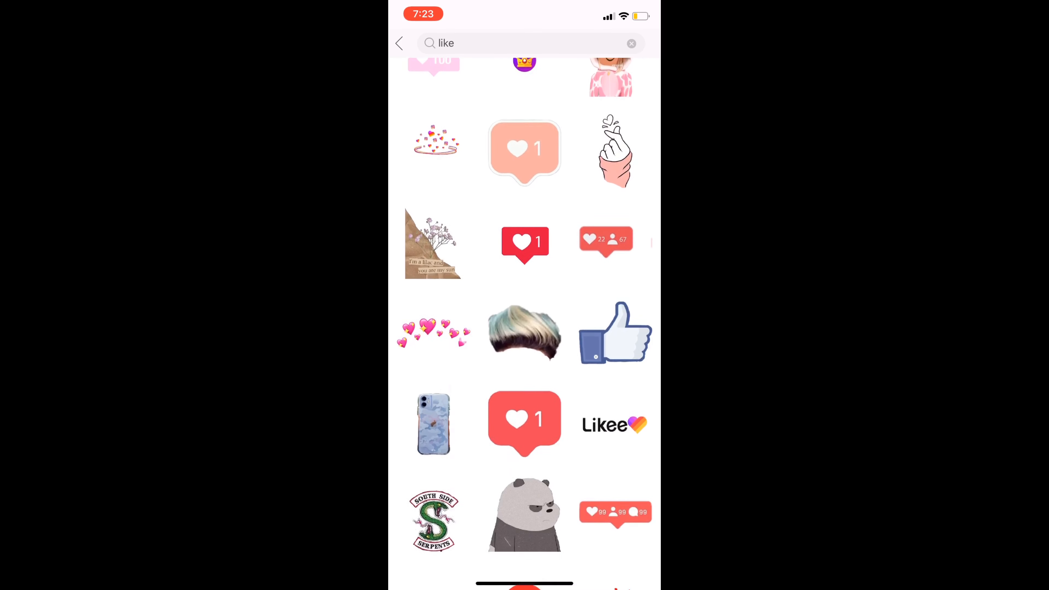
scroll("down", 3)
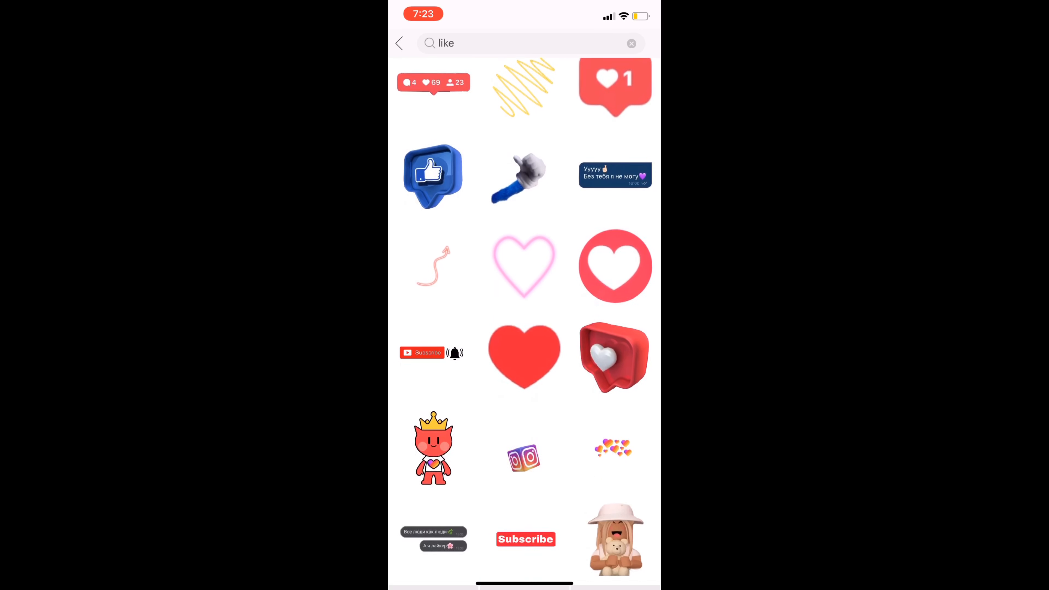
scroll("down", 3)
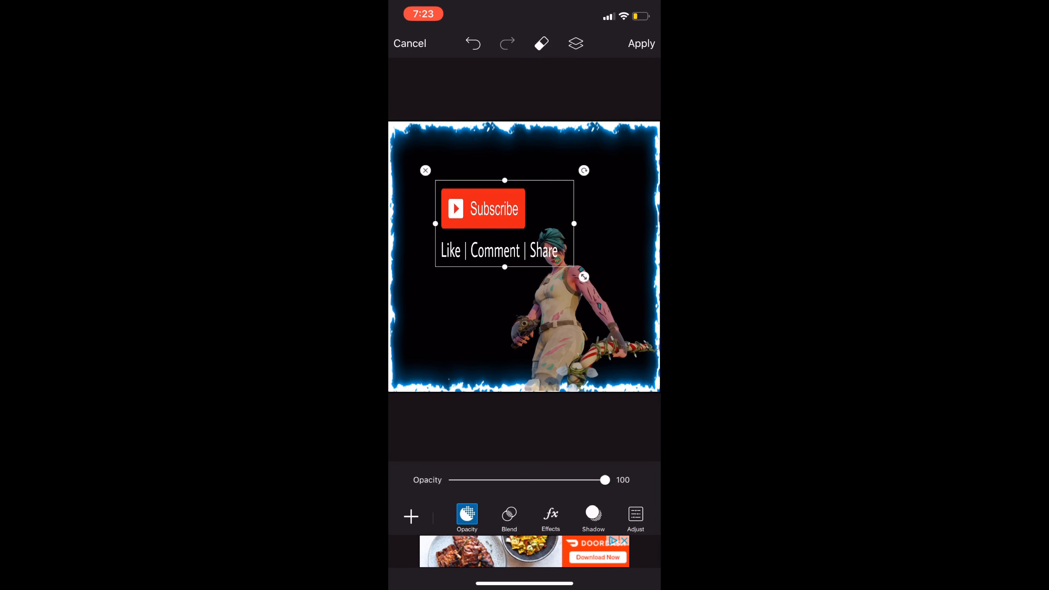
Step: Place the Subscribe sticker at the top-left, apply it, and save the thumbnail to the camera roll
left_click_drag(498, 224, 456, 196)
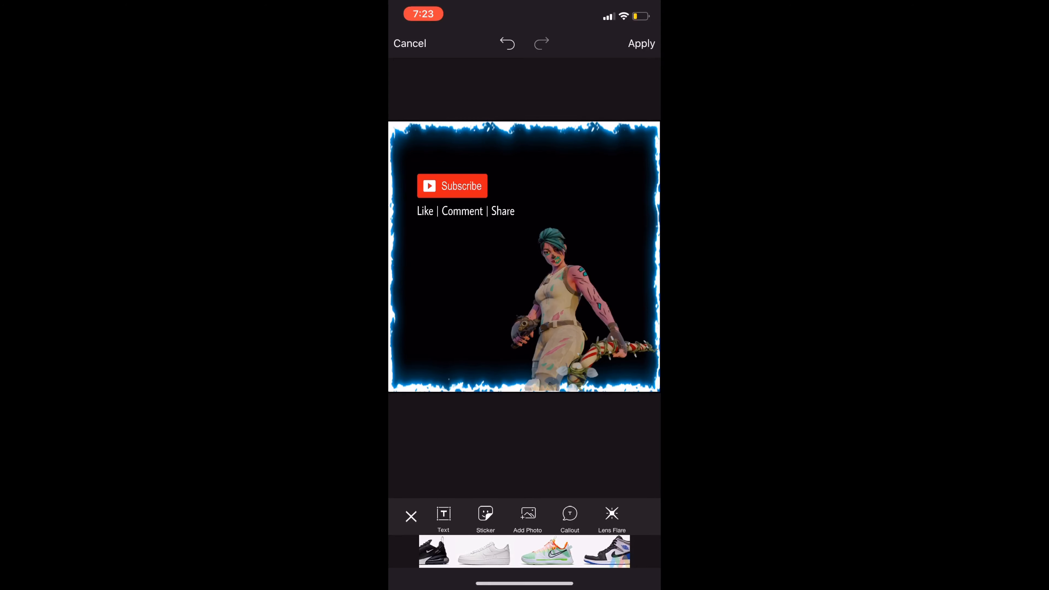
left_click(641, 42)
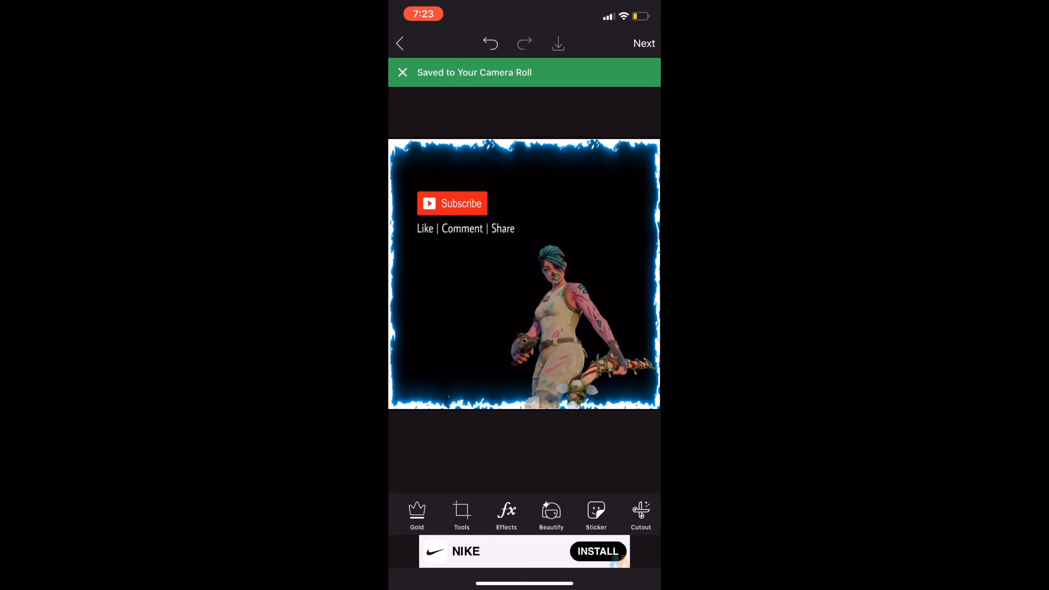